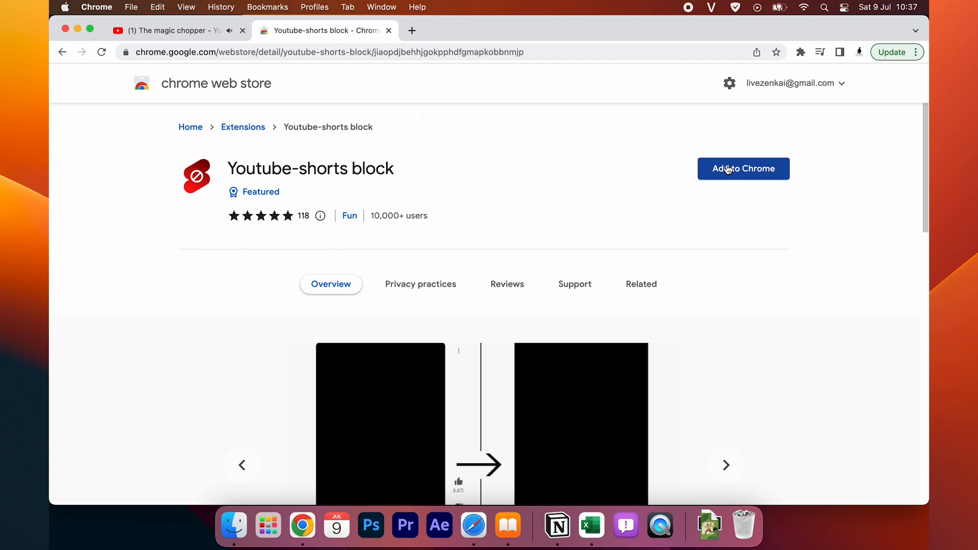
Step: Install the Youtube-shorts block extension from the Chrome Web Store and dismiss the added notice
{"action": "left_click", "coordinate": [742, 168]}
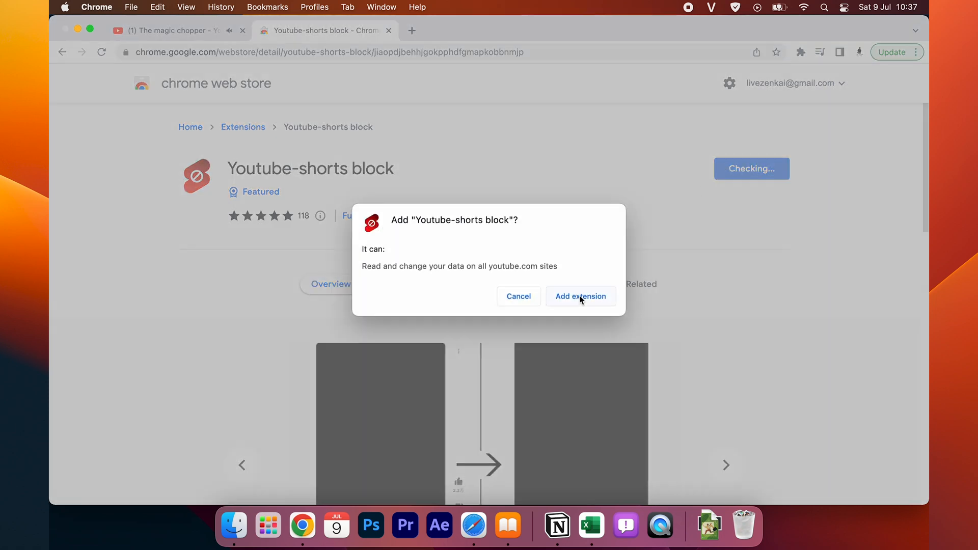
{"action": "left_click", "coordinate": [579, 296]}
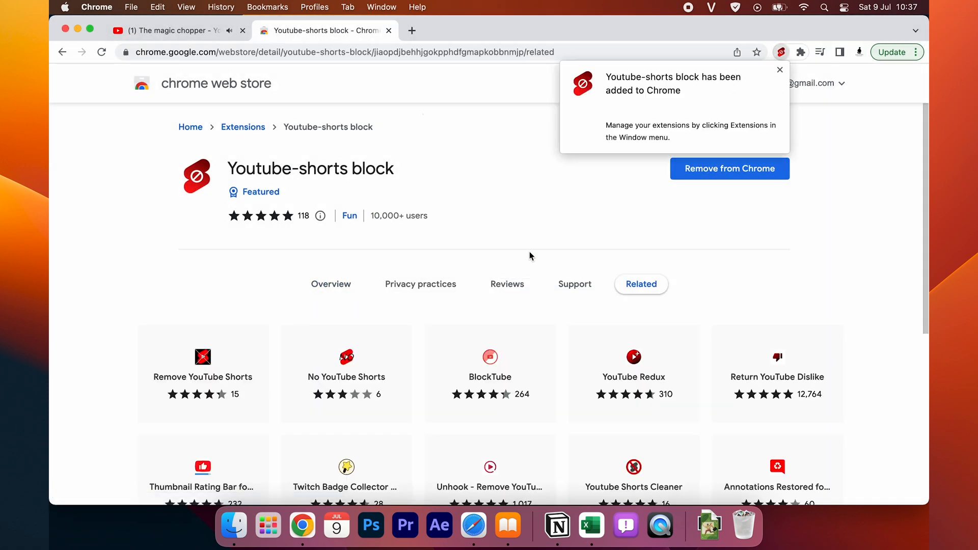
{"action": "mouse_move", "coordinate": [780, 73]}
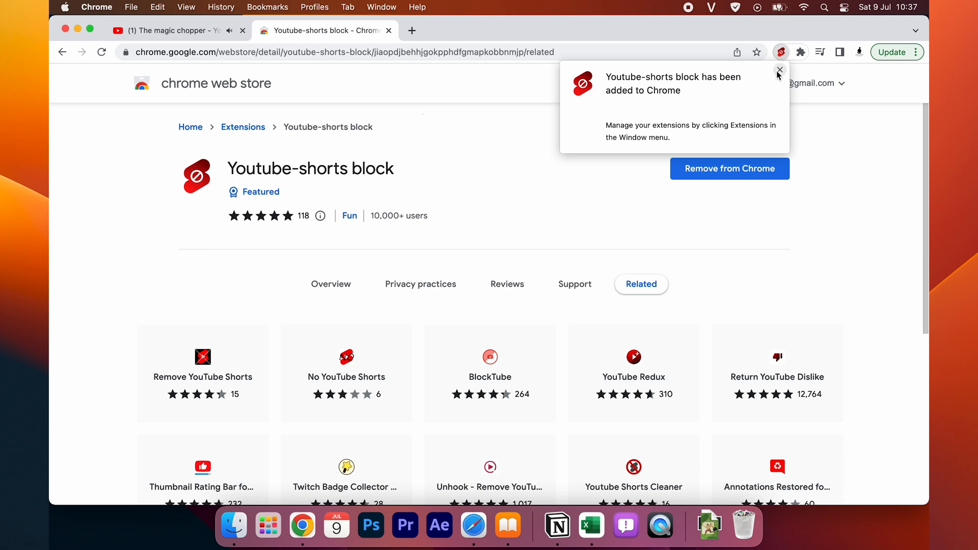
{"action": "left_click", "coordinate": [168, 30]}
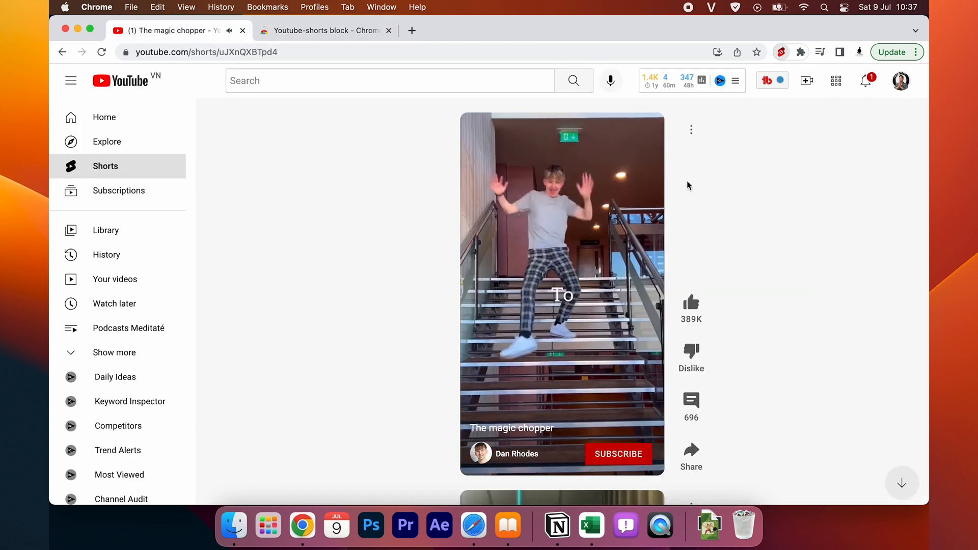
{"action": "left_click", "coordinate": [780, 52]}
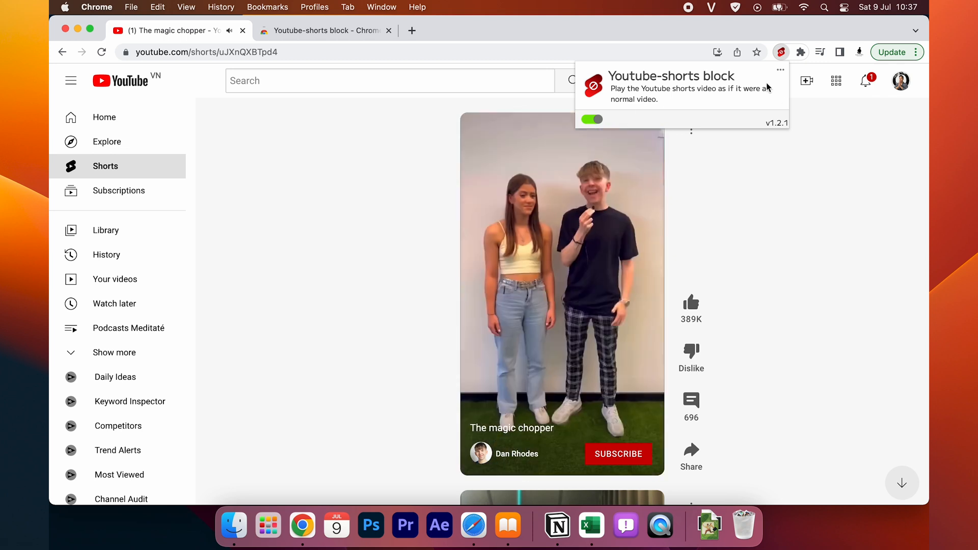
{"action": "left_click", "coordinate": [102, 52]}
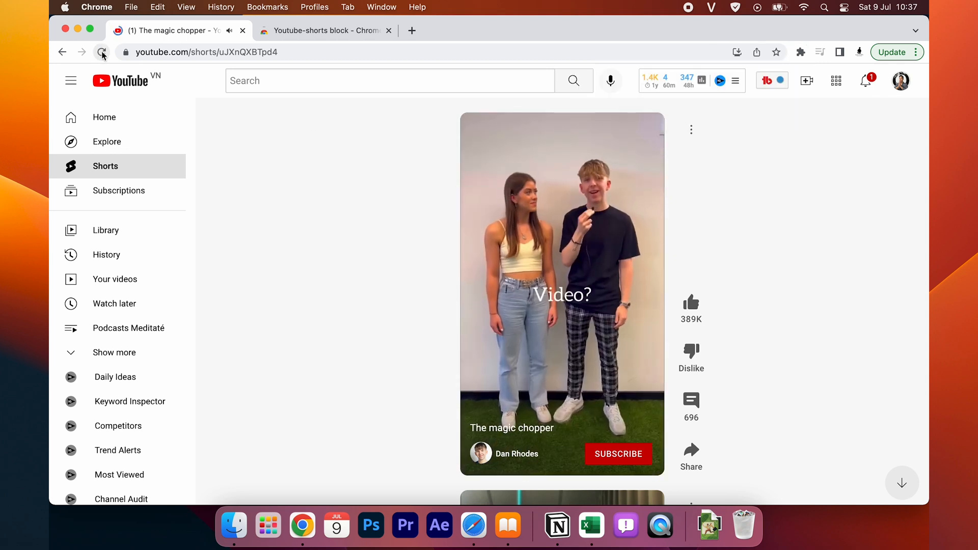
{"action": "left_click", "coordinate": [102, 51]}
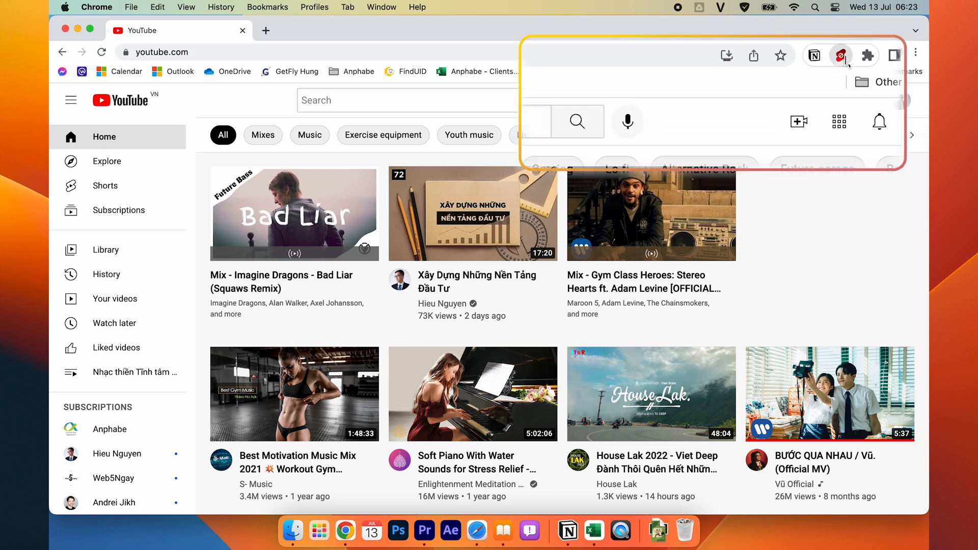
Step: In the extension popup, toggle 'hide "shorts" tab' on and back off, leaving it unchecked
{"action": "left_click", "coordinate": [843, 55]}
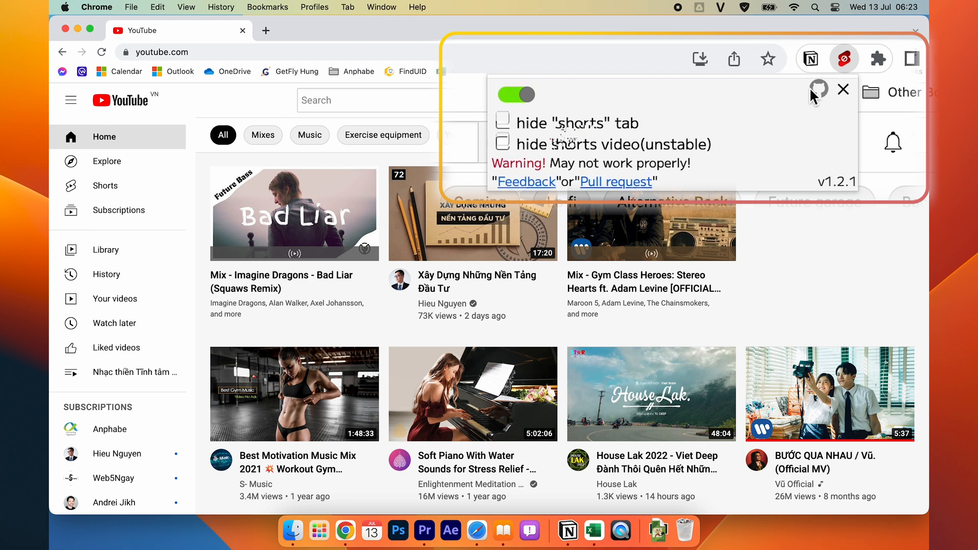
{"action": "left_click", "coordinate": [502, 118]}
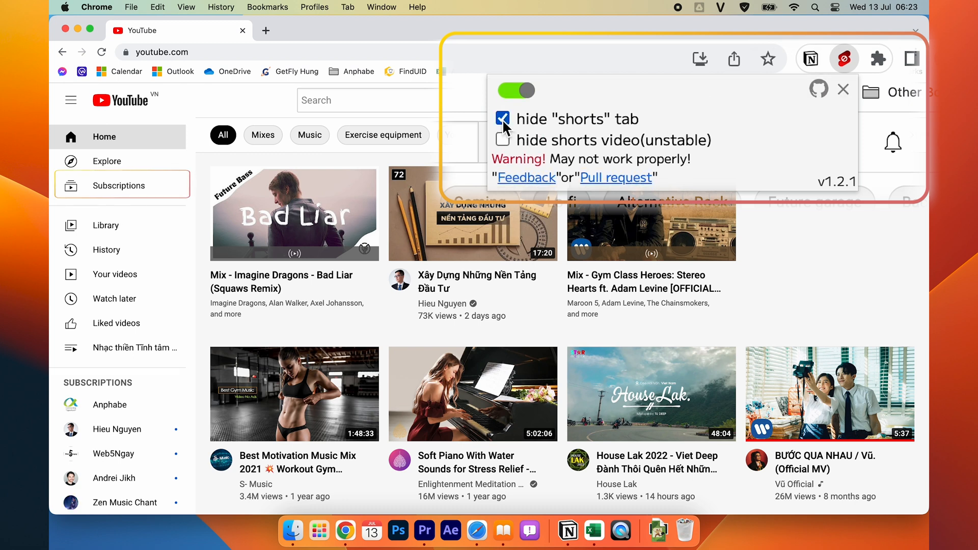
{"action": "left_click", "coordinate": [502, 119]}
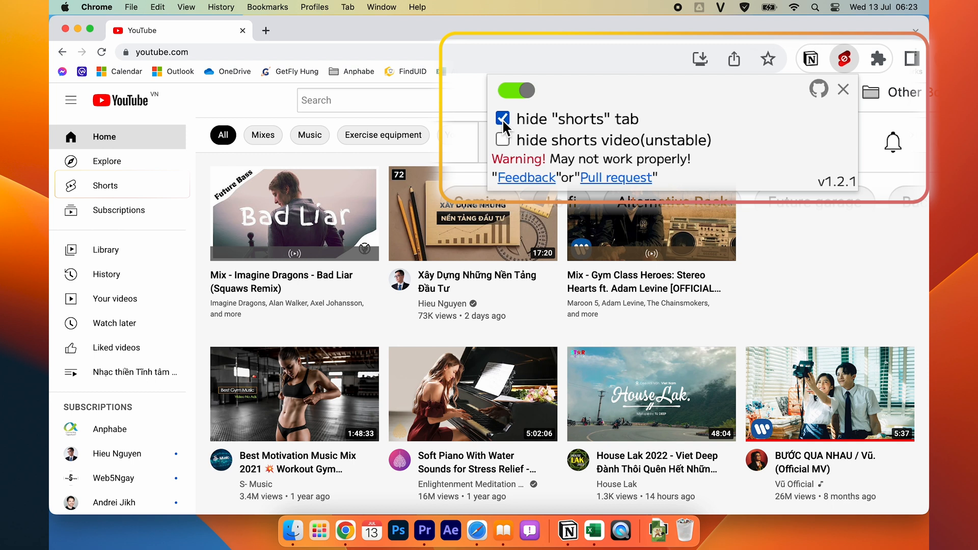
{"action": "left_click", "coordinate": [502, 118]}
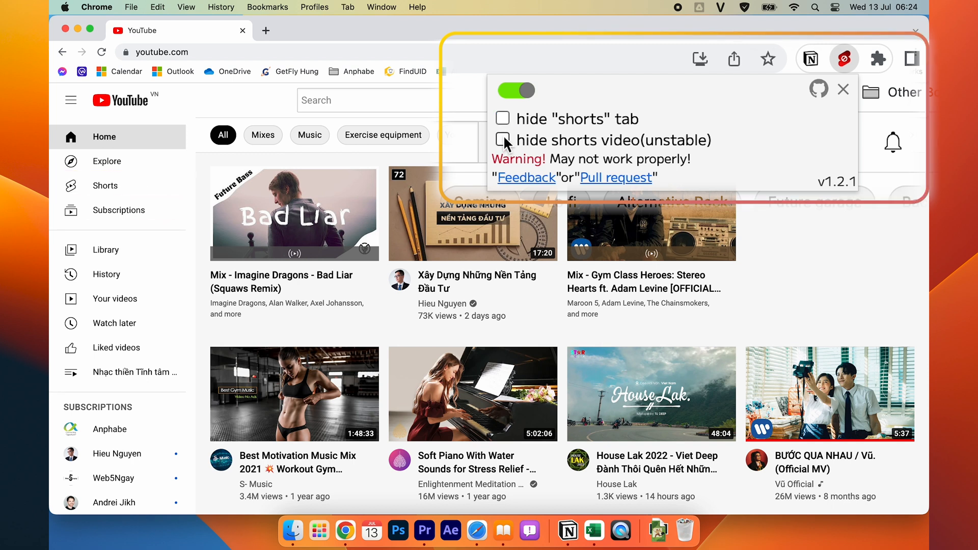